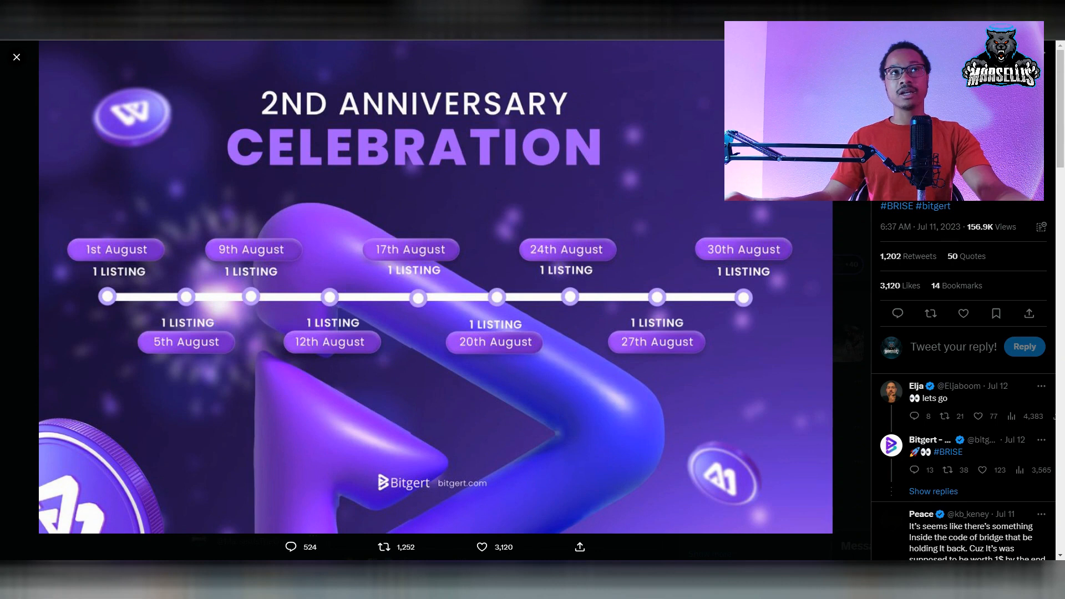
Leave the listing-schedule image and scroll the CoinGecko one-year price chart into view.
{"action": "left_click", "coordinate": [17, 57]}
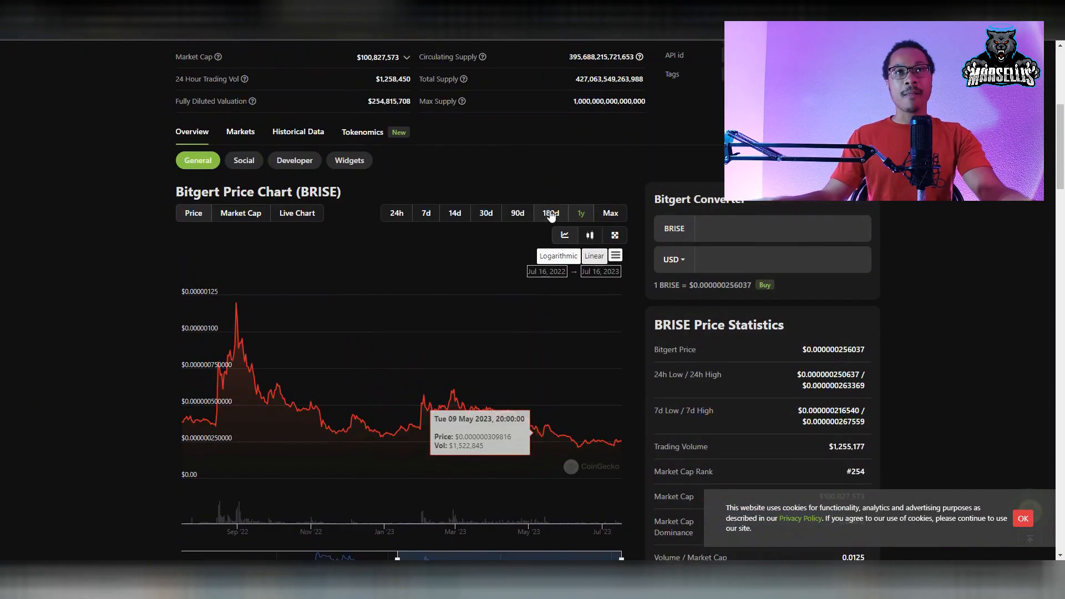
{"action": "scroll", "scroll_direction": "down", "scroll_amount": 3}
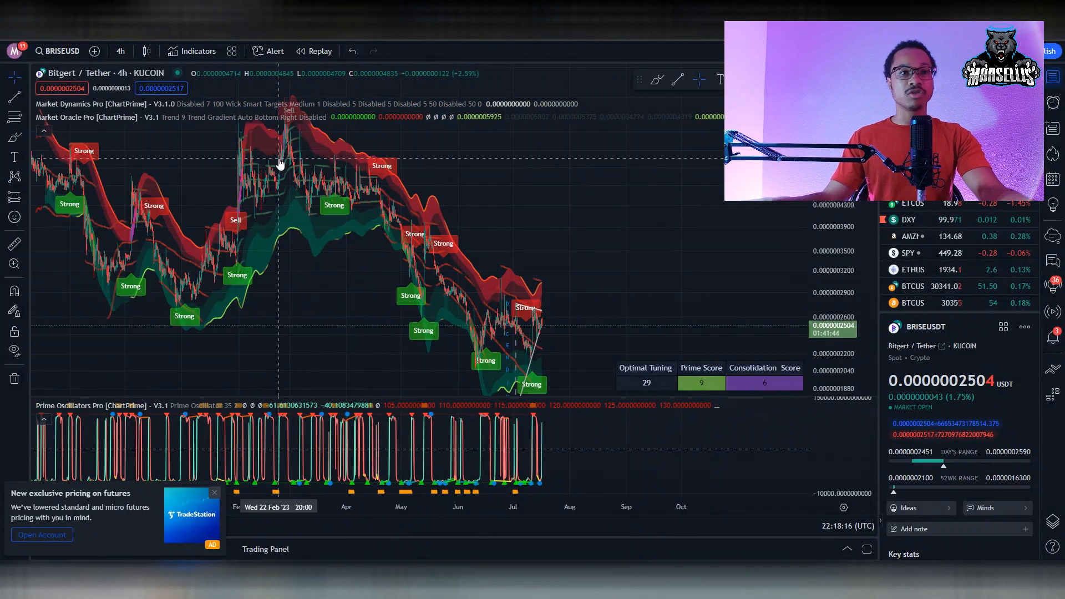
{"action": "mouse_move", "coordinate": [268, 521]}
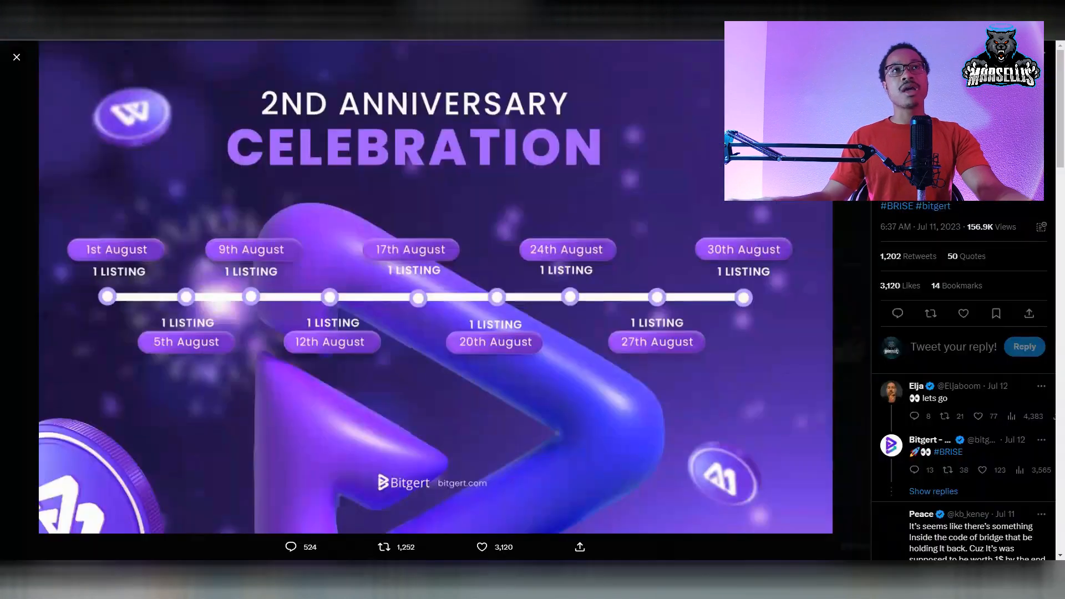
Pan the BRISE/USDT 4h chart across last August to July, then return to the listing schedule.
{"action": "left_click", "coordinate": [17, 57]}
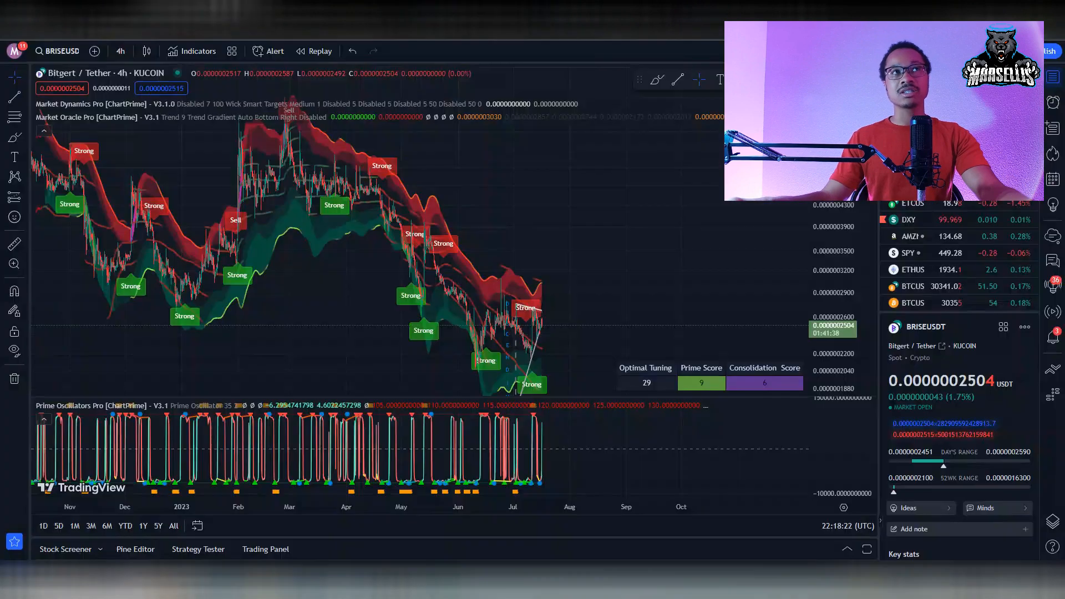
{"action": "mouse_move", "coordinate": [333, 286]}
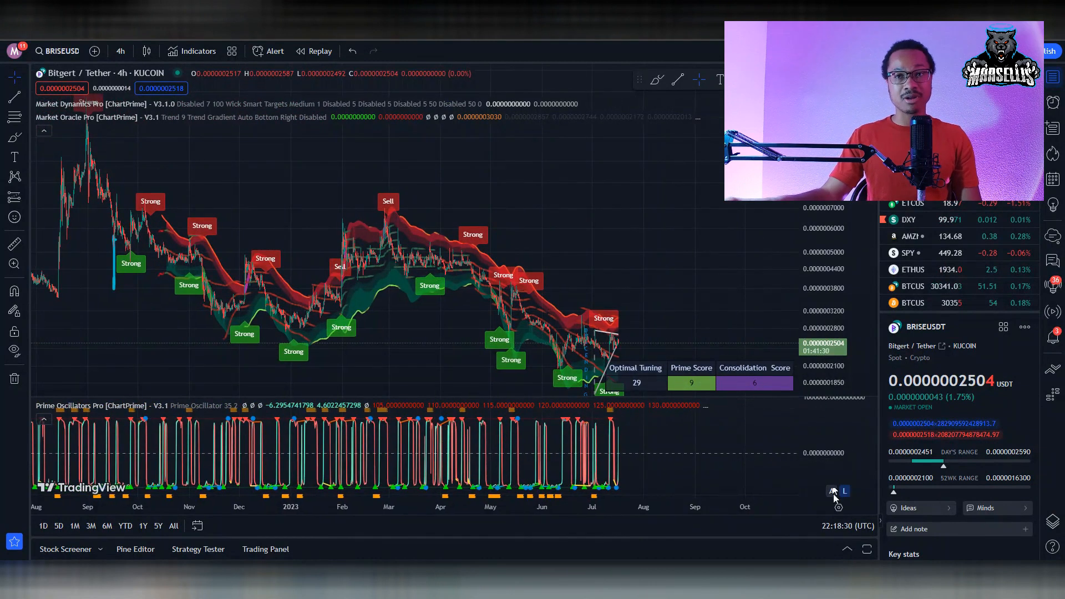
{"action": "left_click_drag", "start_coordinate": [835, 491], "coordinate": [663, 255]}
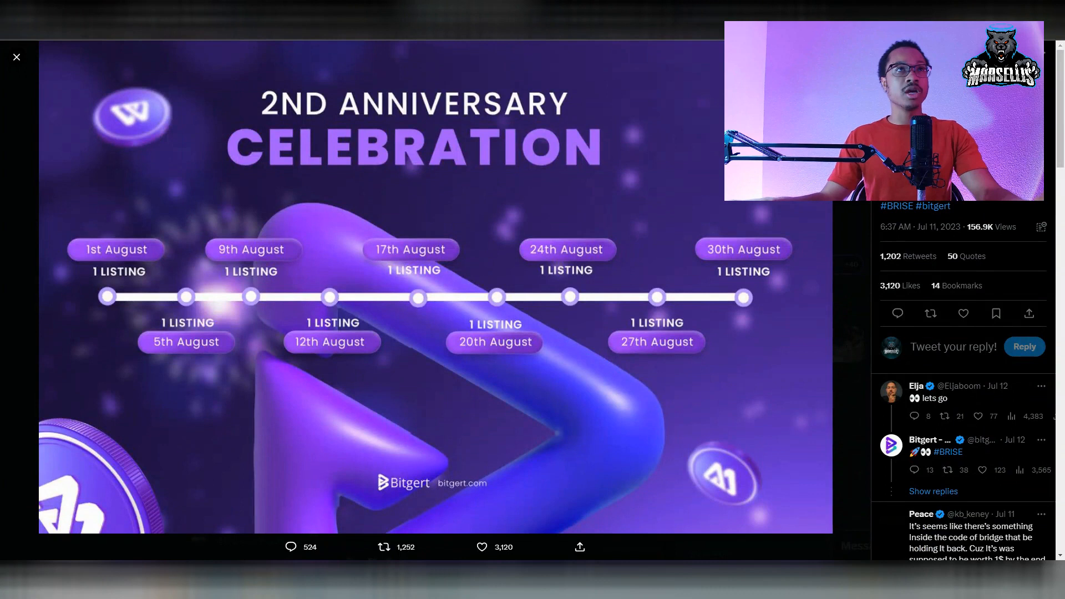
{"action": "left_click", "coordinate": [17, 56]}
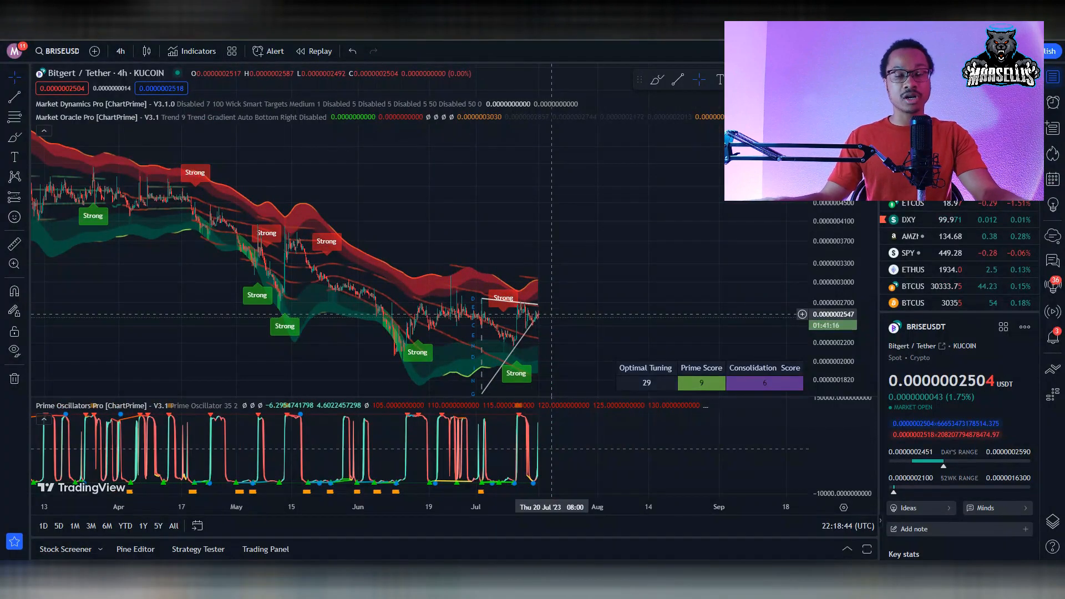
{"action": "mouse_move", "coordinate": [516, 328]}
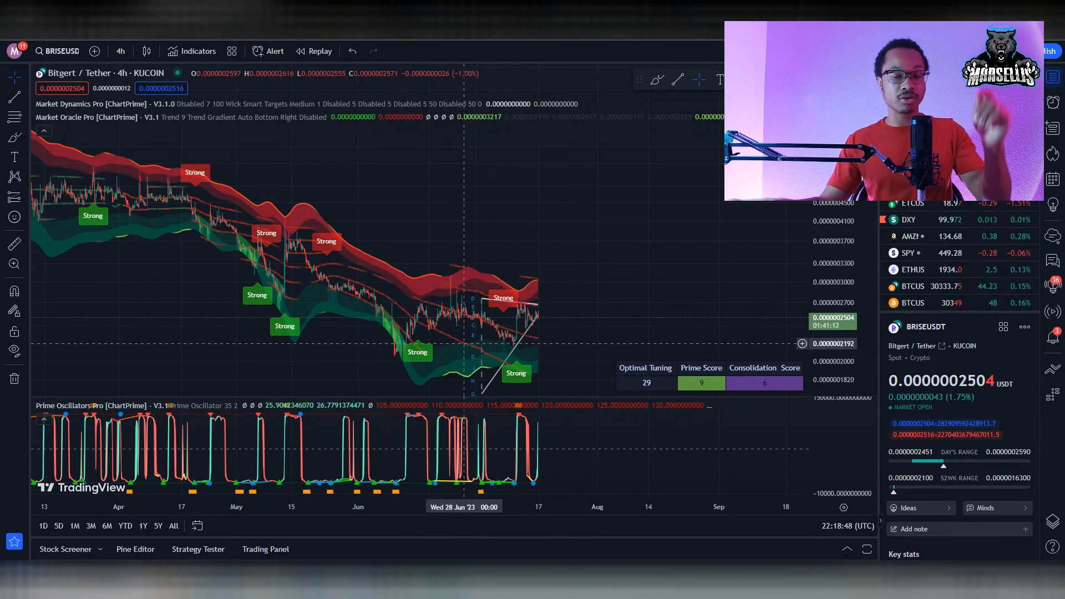
{"action": "mouse_move", "coordinate": [456, 352]}
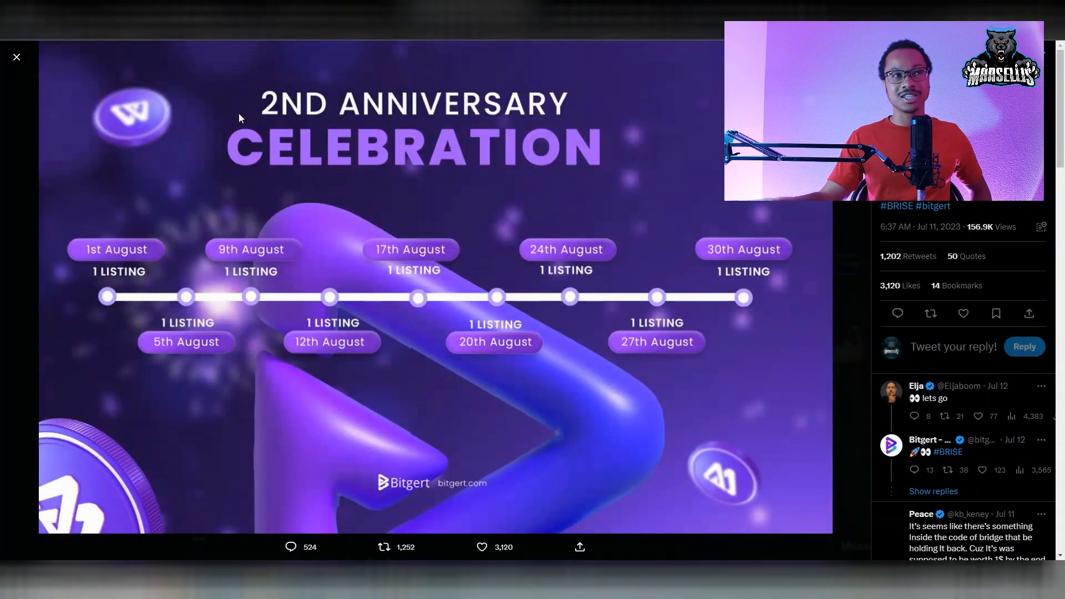
Switch away from the schedule image toward the zoomed June–July triangle on the BRISE/USDT chart.
{"action": "left_click", "coordinate": [17, 56]}
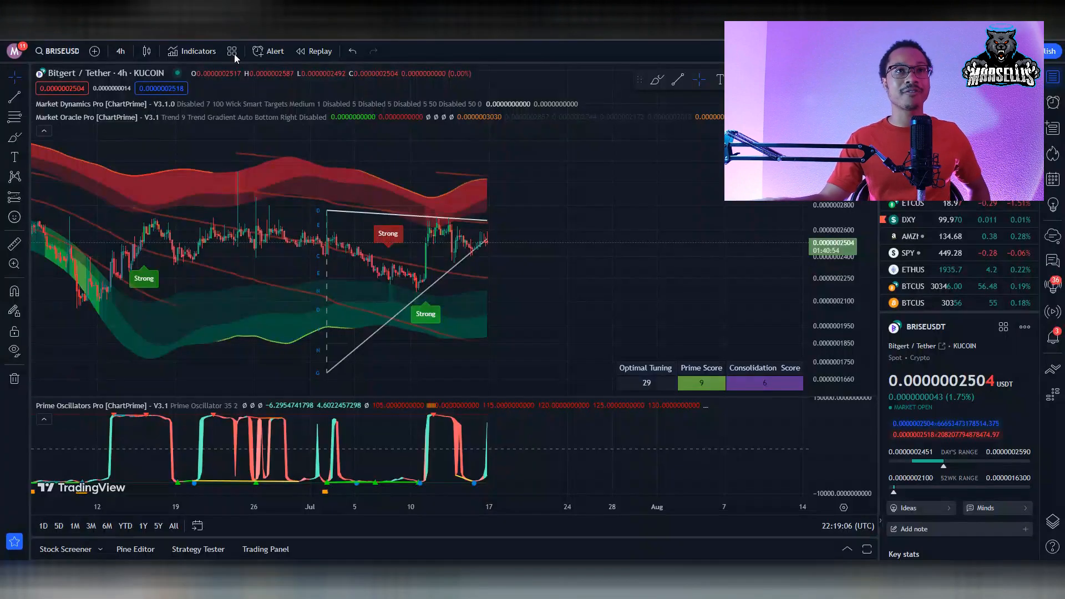
{"action": "mouse_move", "coordinate": [476, 214]}
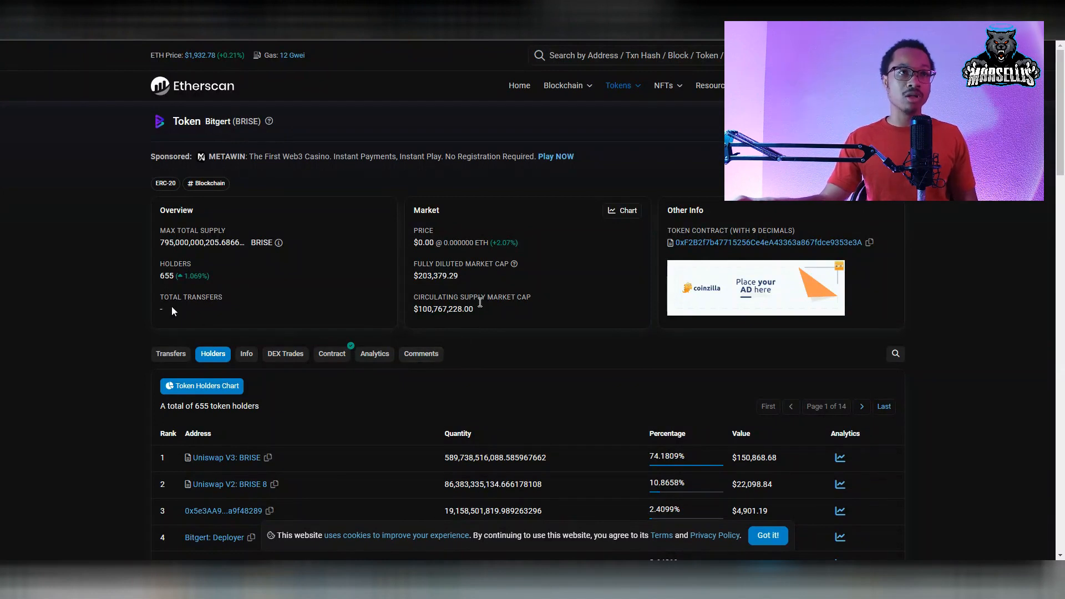
Skim the 655-holder list and bring up the Bitgert token's Transfers history.
{"action": "scroll", "scroll_direction": "down", "scroll_amount": 3}
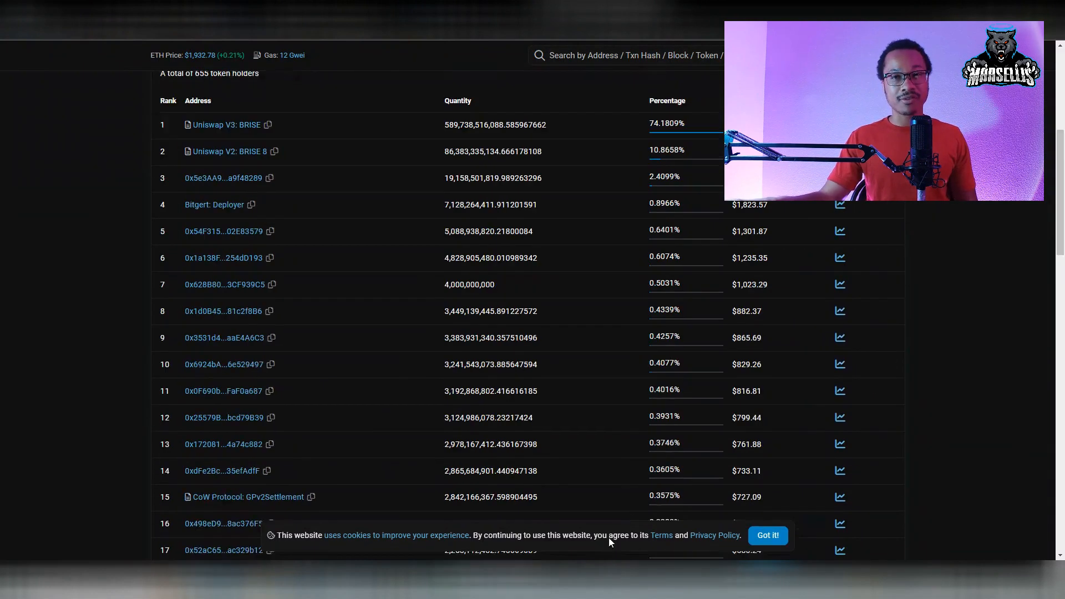
{"action": "scroll", "scroll_direction": "up", "scroll_amount": 3}
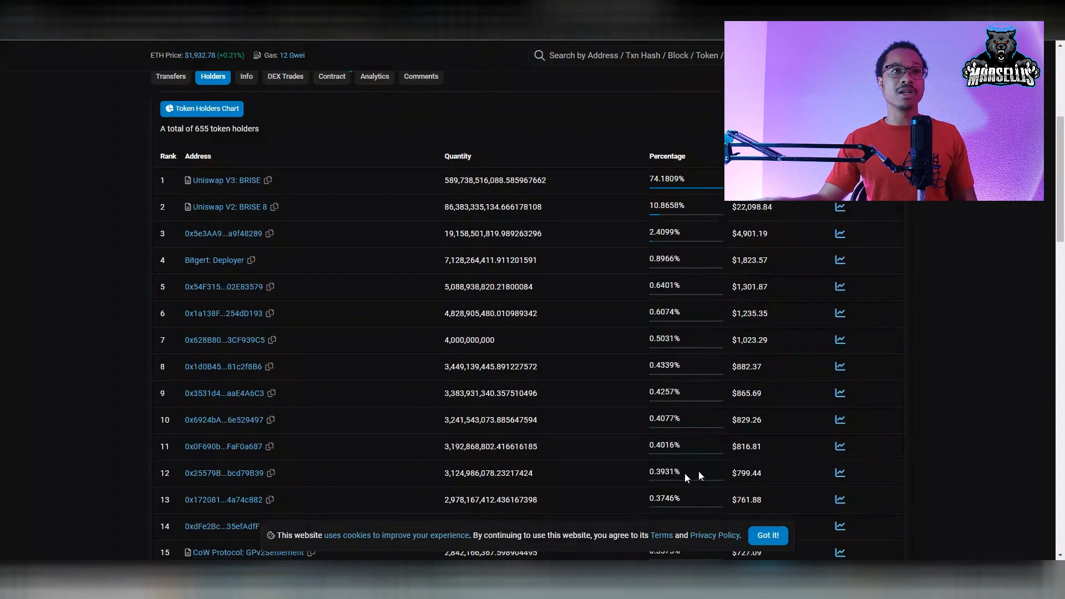
{"action": "left_click", "coordinate": [170, 76]}
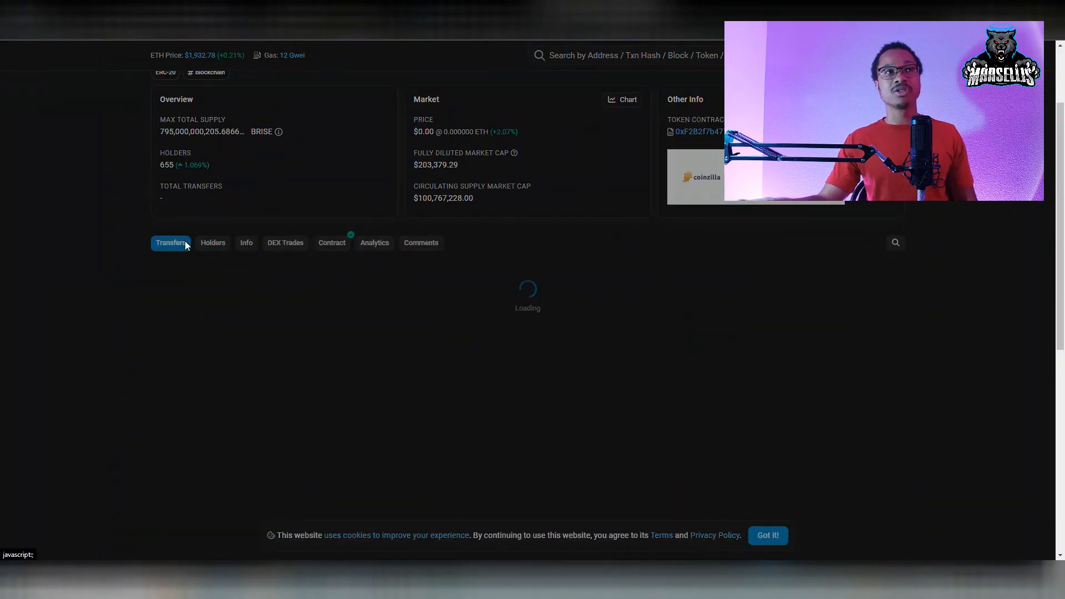
{"action": "left_click", "coordinate": [171, 242]}
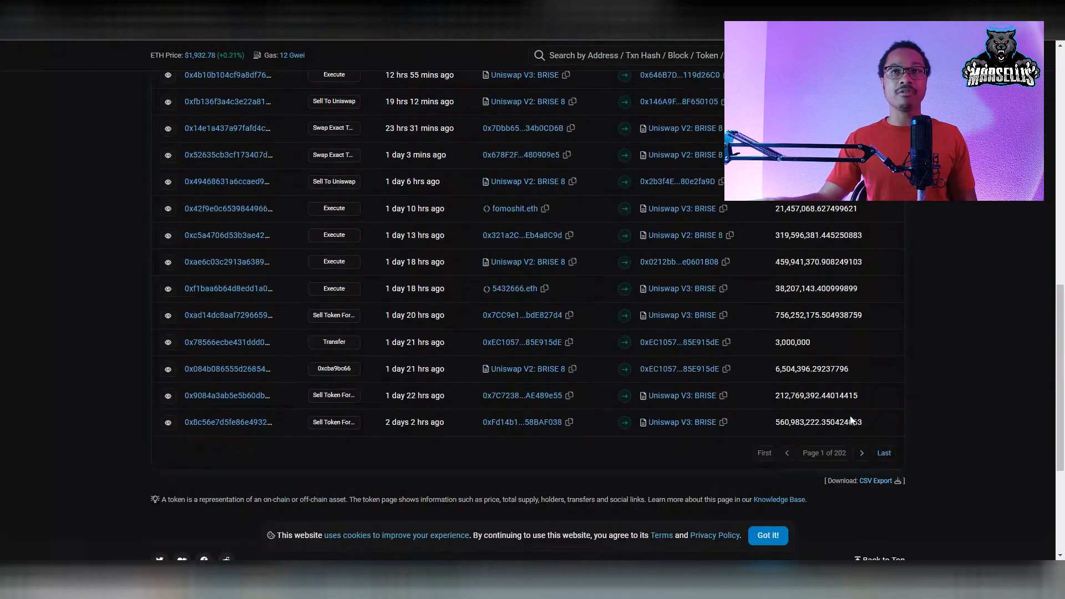
Jump to the last of the 5,028 transfers, step back one page, then move on to the Weekly Report image.
{"action": "left_click", "coordinate": [883, 452]}
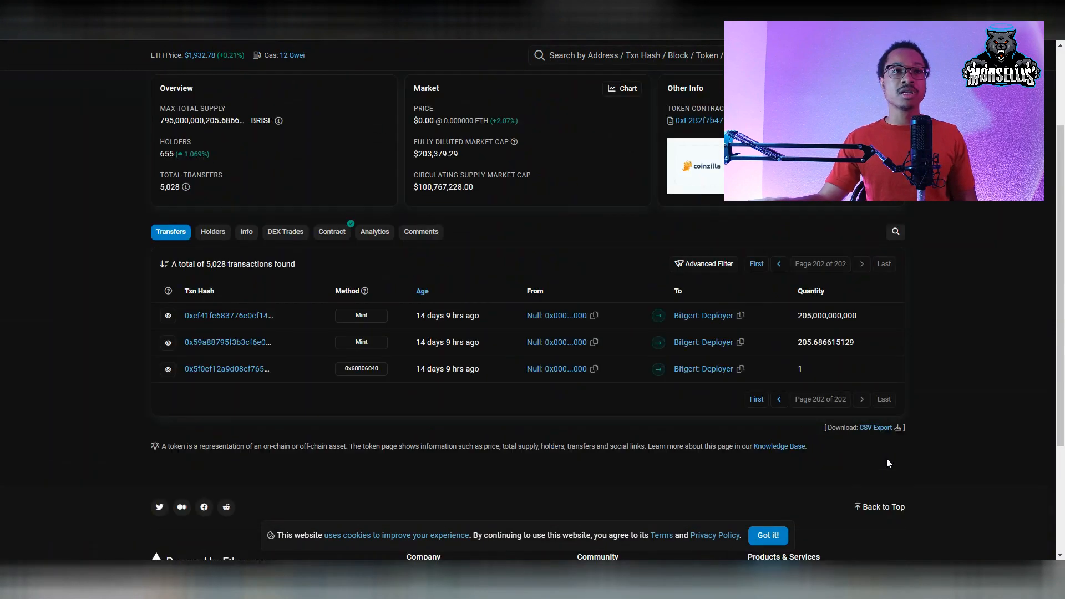
{"action": "scroll", "scroll_direction": "up", "scroll_amount": 3}
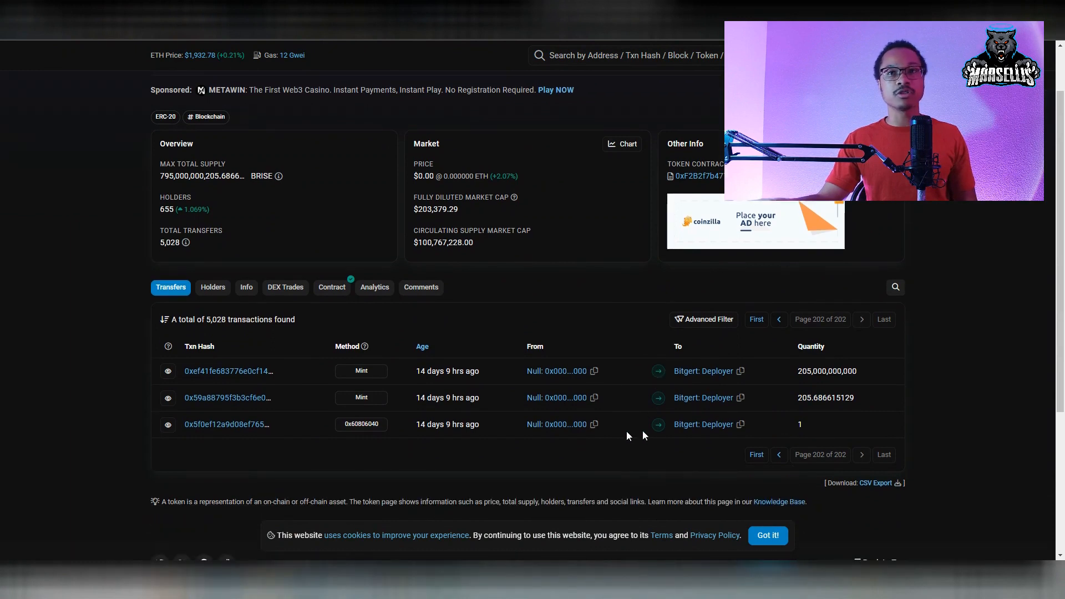
{"action": "left_click", "coordinate": [779, 455]}
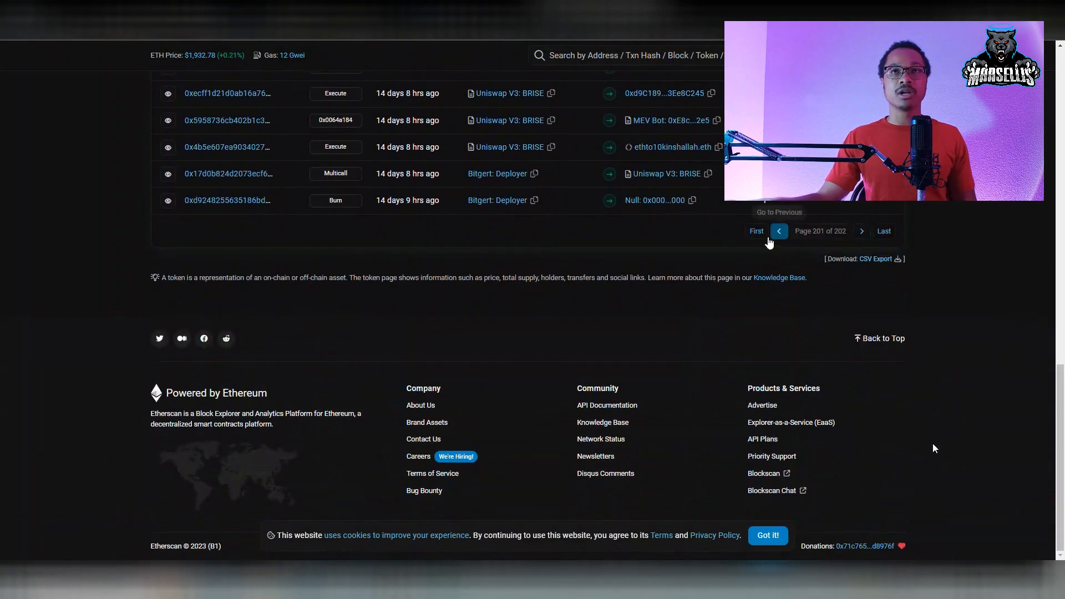
{"action": "left_click", "coordinate": [755, 231]}
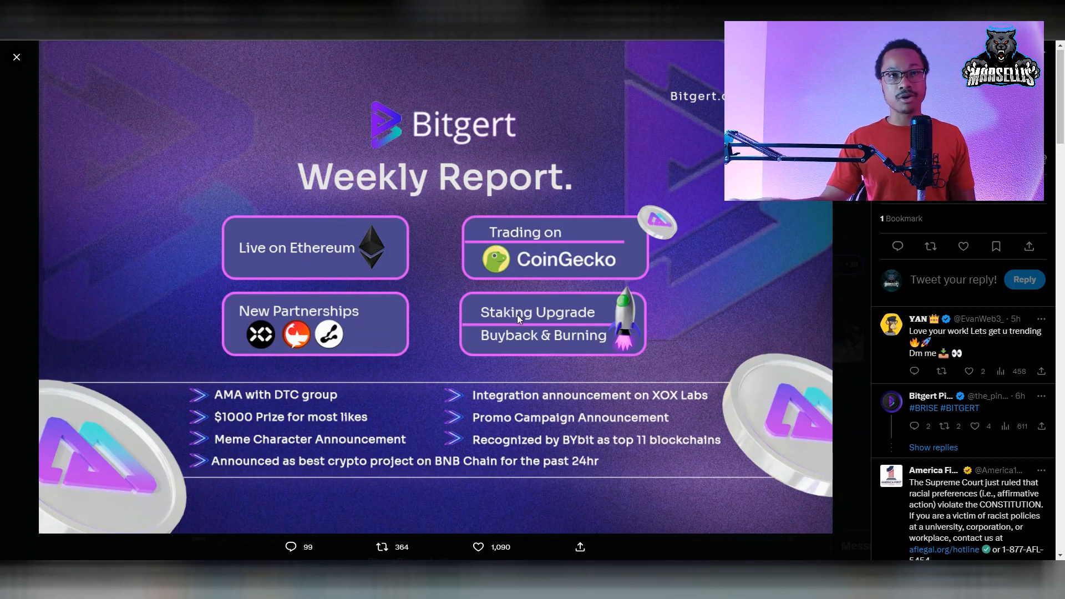
{"action": "mouse_move", "coordinate": [495, 407]}
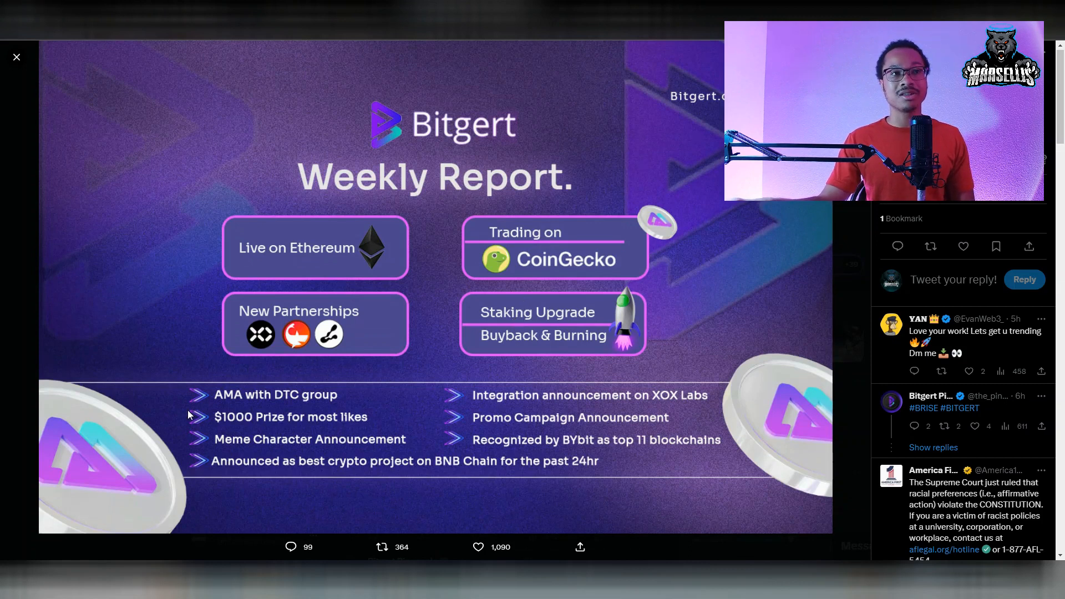
{"action": "mouse_move", "coordinate": [263, 406]}
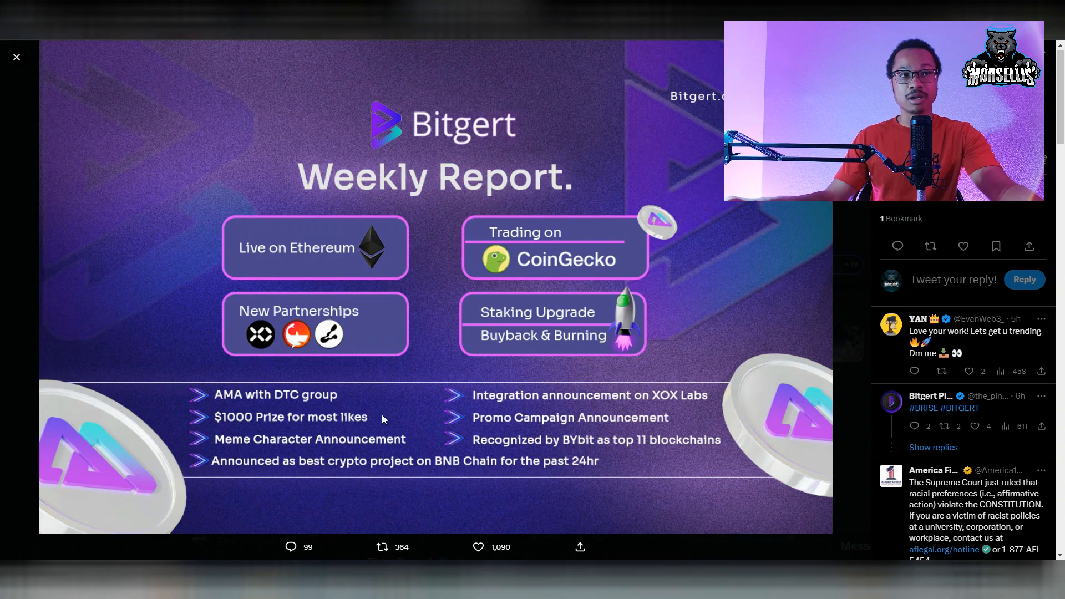
{"action": "mouse_move", "coordinate": [401, 422]}
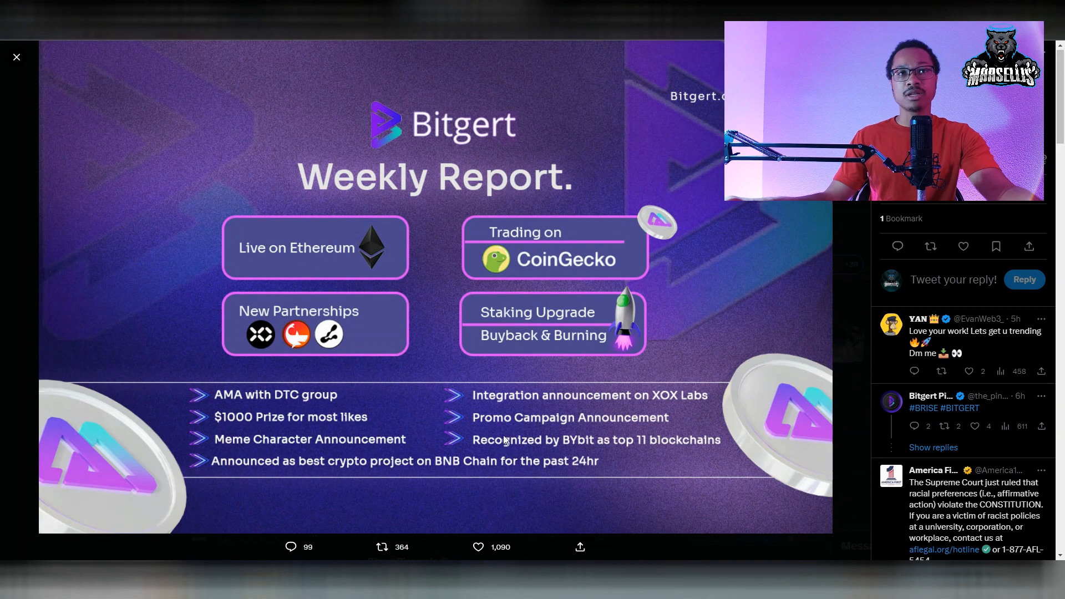
{"action": "mouse_move", "coordinate": [521, 403]}
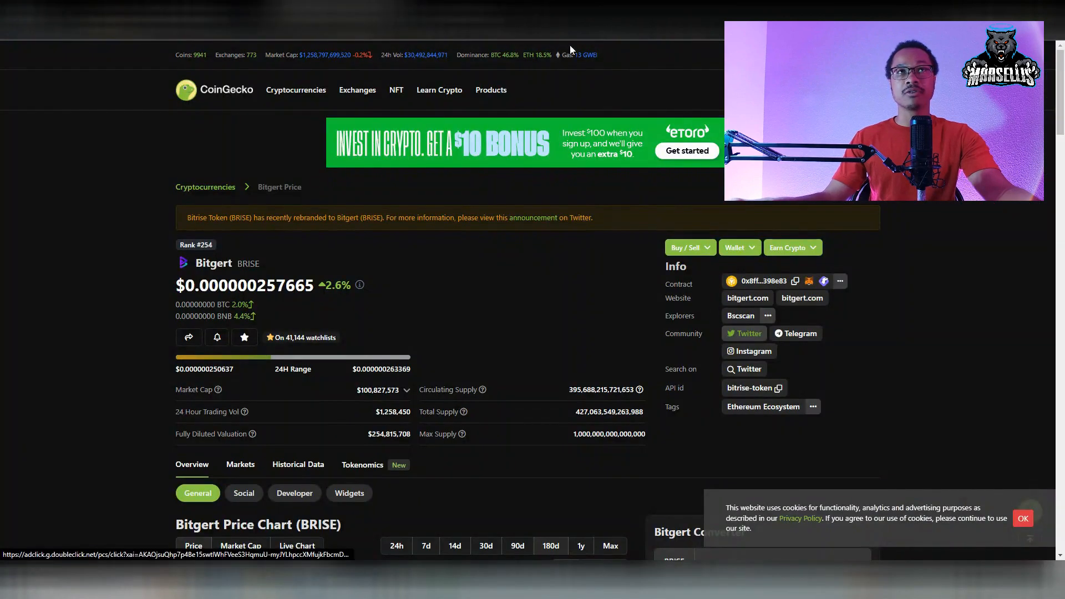
Follow the Community Twitter link to Bitgert's $BRISE profile on X.
{"action": "left_click", "coordinate": [743, 333]}
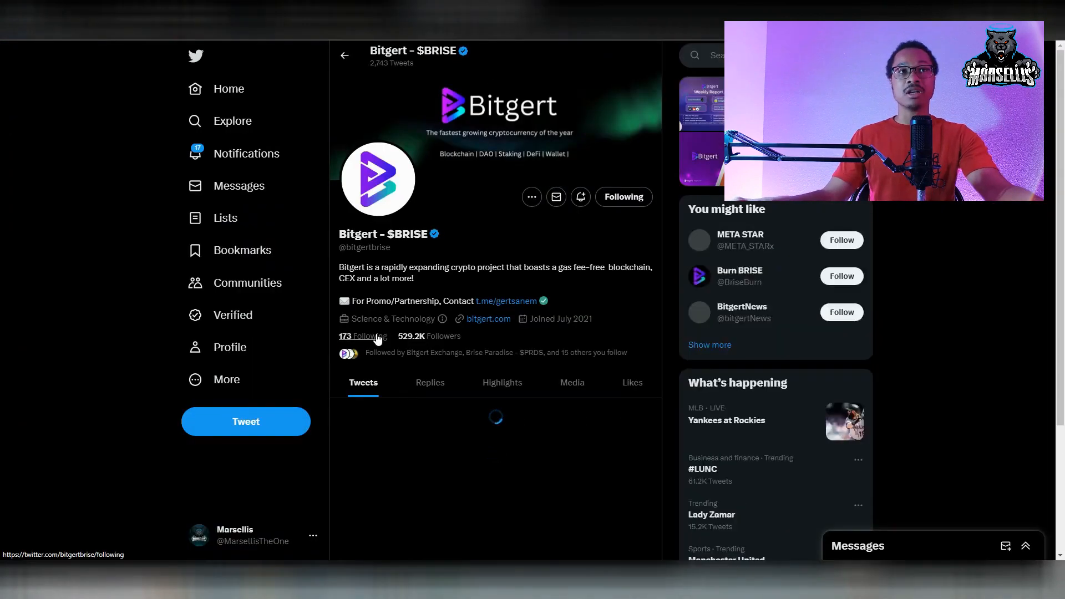
Scroll Bitgert's Following list through to its end.
{"action": "left_click", "coordinate": [361, 336]}
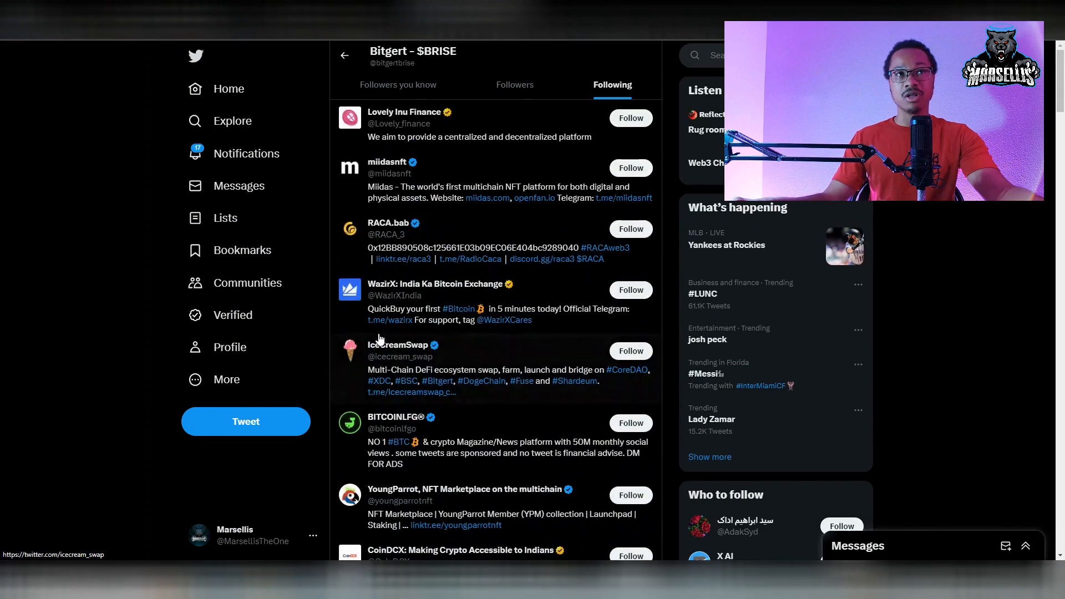
{"action": "scroll", "scroll_direction": "down", "scroll_amount": 3}
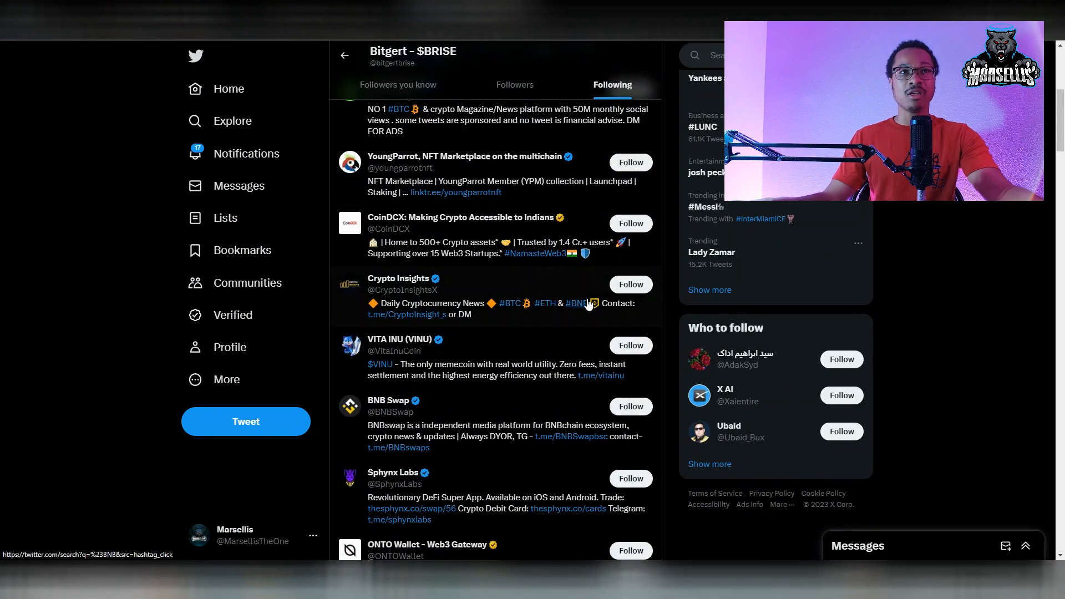
{"action": "scroll", "scroll_direction": "down", "scroll_amount": 3}
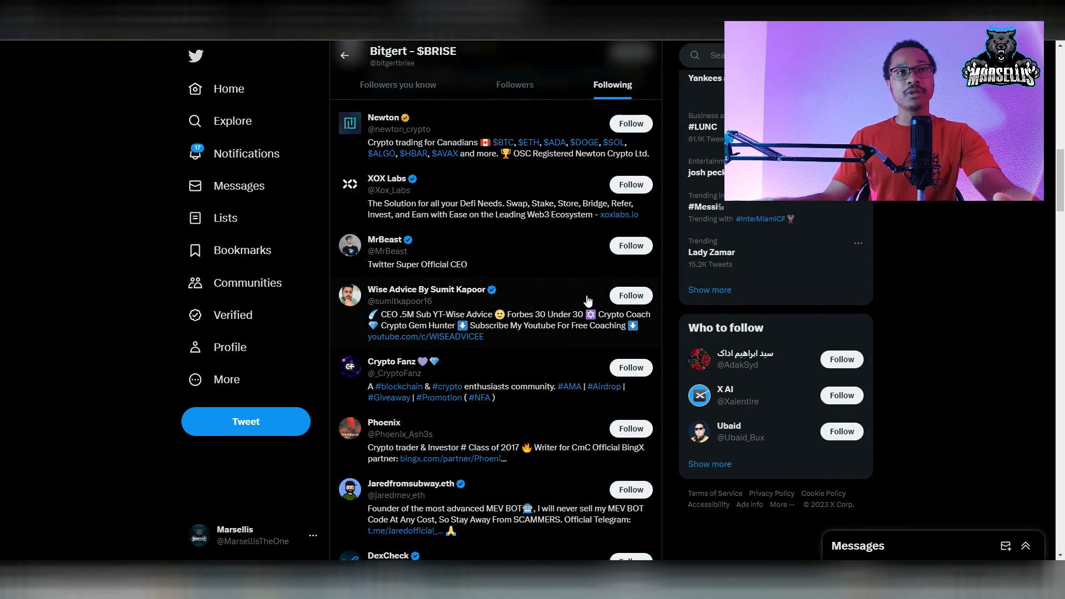
{"action": "scroll", "scroll_direction": "down", "scroll_amount": 3}
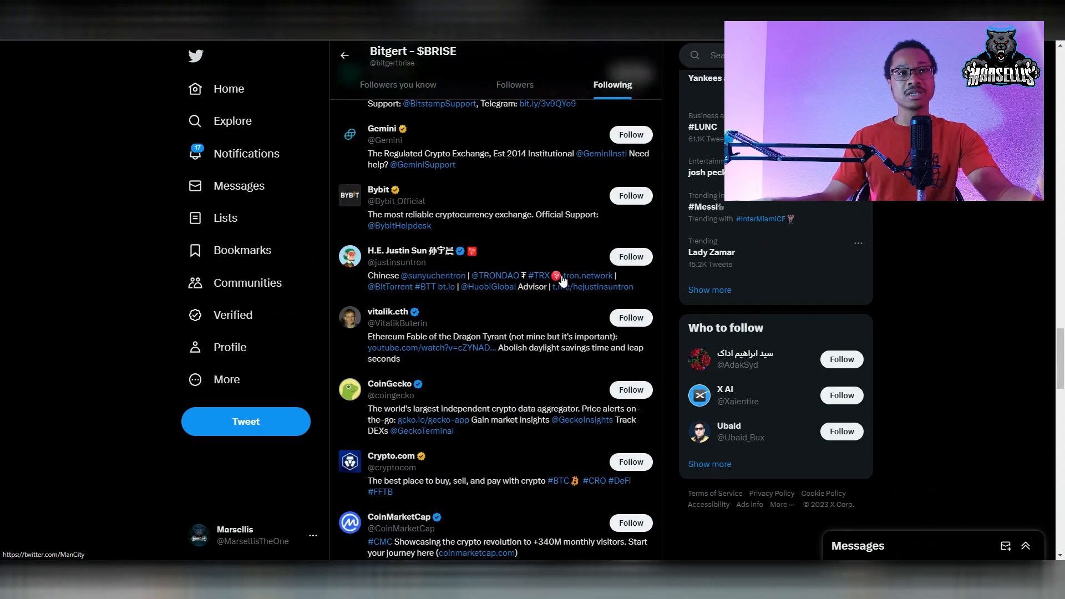
{"action": "scroll", "scroll_direction": "down", "scroll_amount": 3}
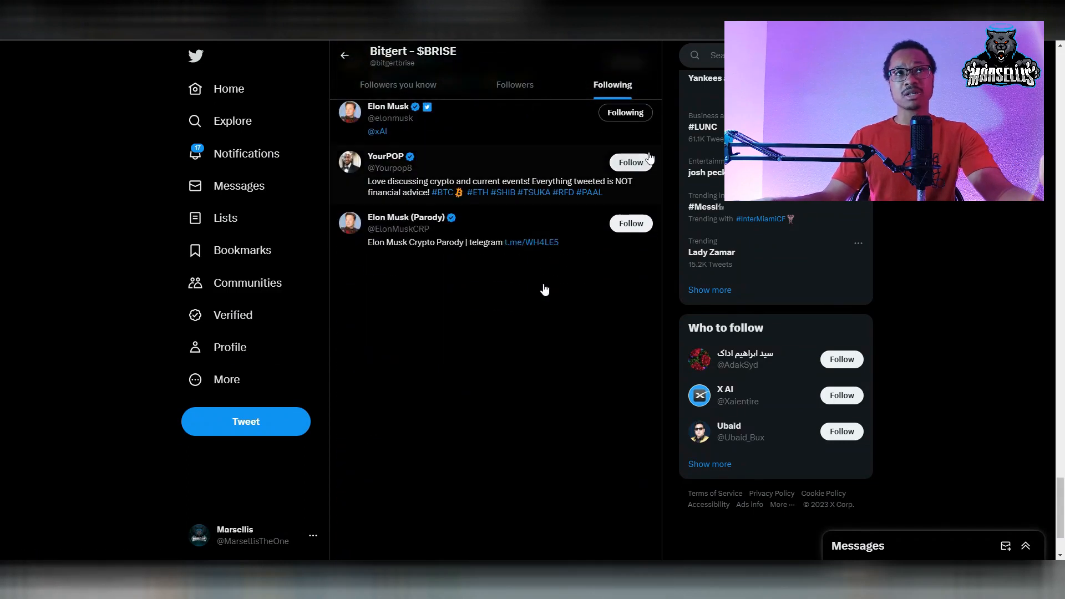
Search 'bris' to reach the Brise Paradise - $PRDS profile.
{"action": "left_click", "coordinate": [720, 56]}
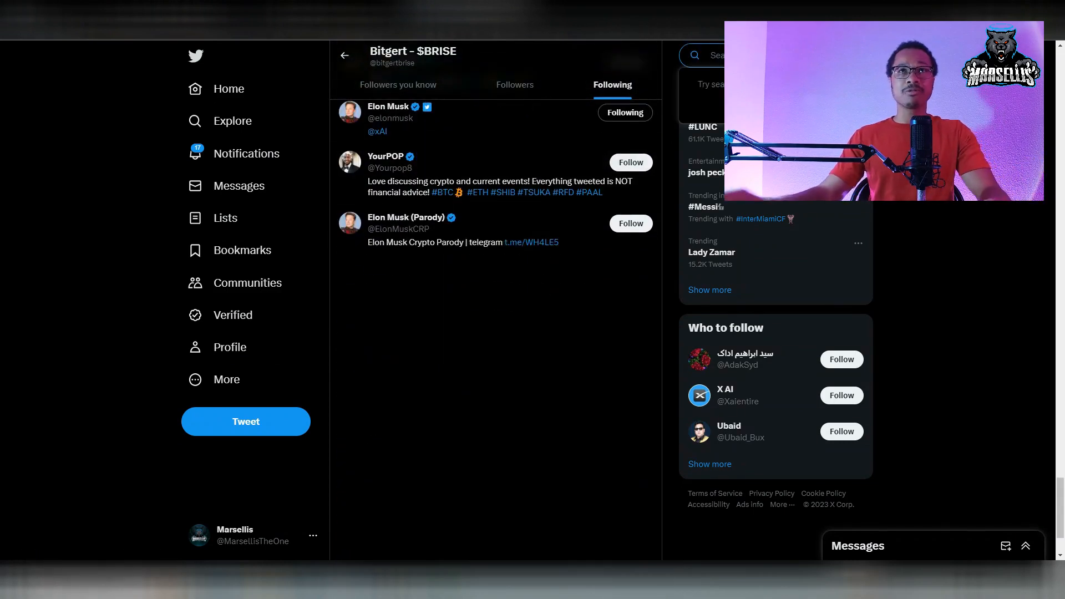
{"action": "type", "text": "bris"}
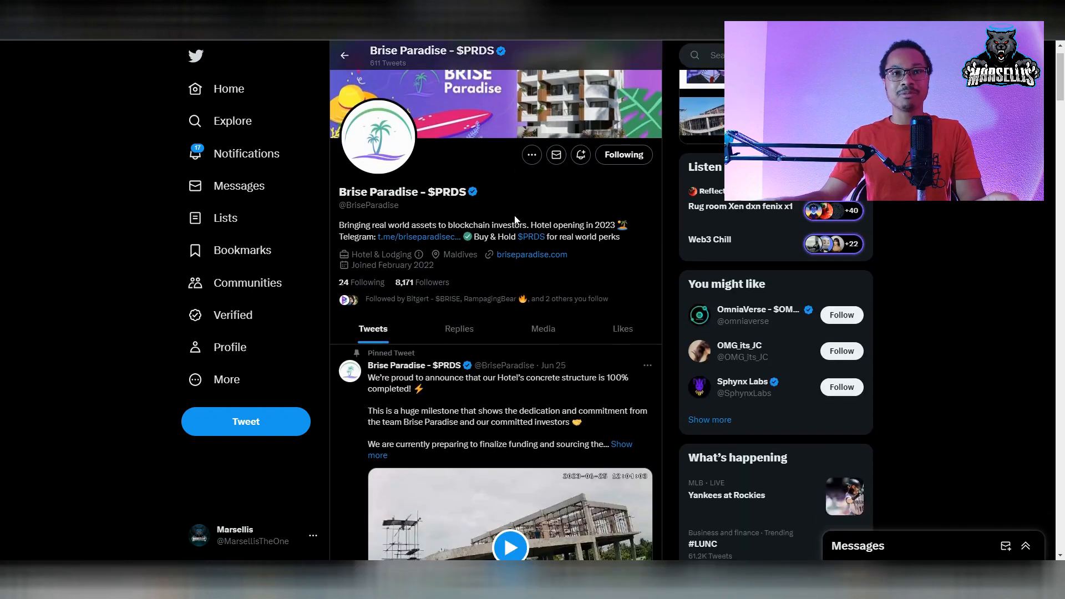
Scroll to Brise Paradise's pinned '100% completed' tweet and play its construction video.
{"action": "scroll", "scroll_direction": "down", "scroll_amount": 3}
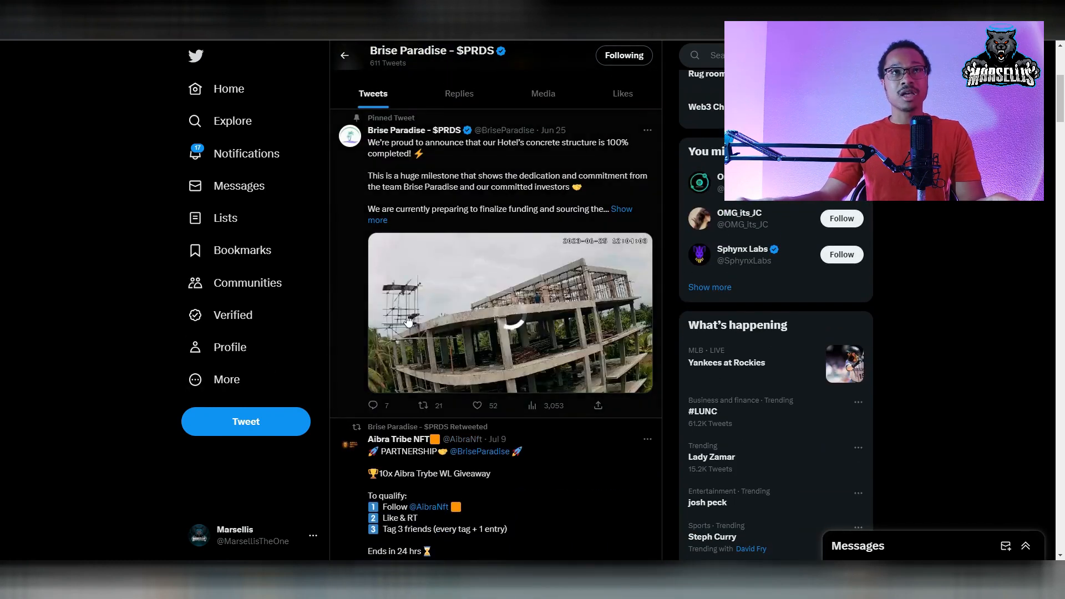
{"action": "left_click", "coordinate": [510, 312]}
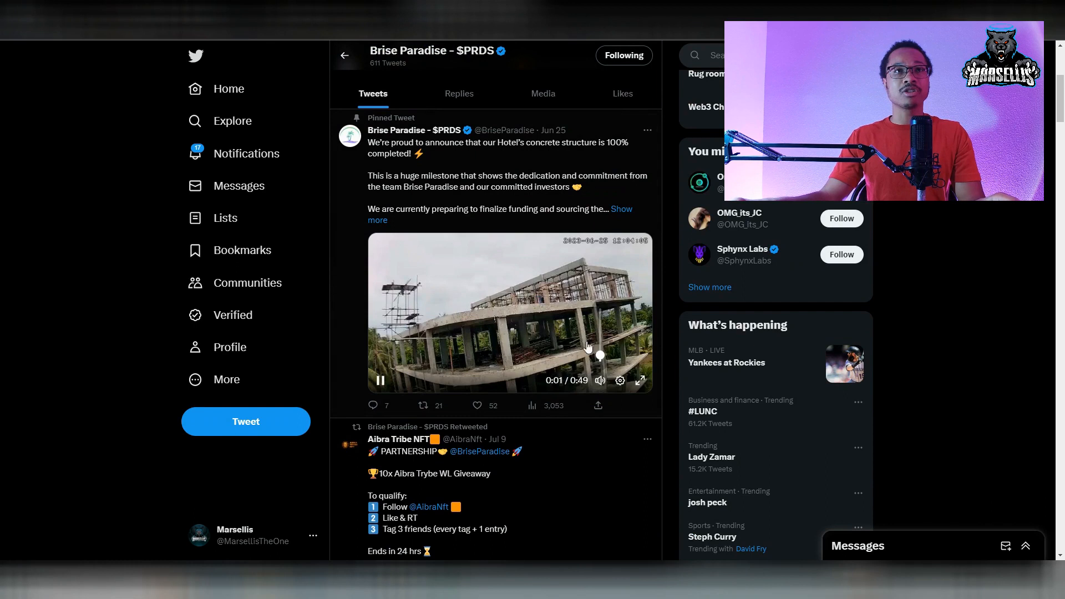
{"action": "mouse_move", "coordinate": [525, 180]}
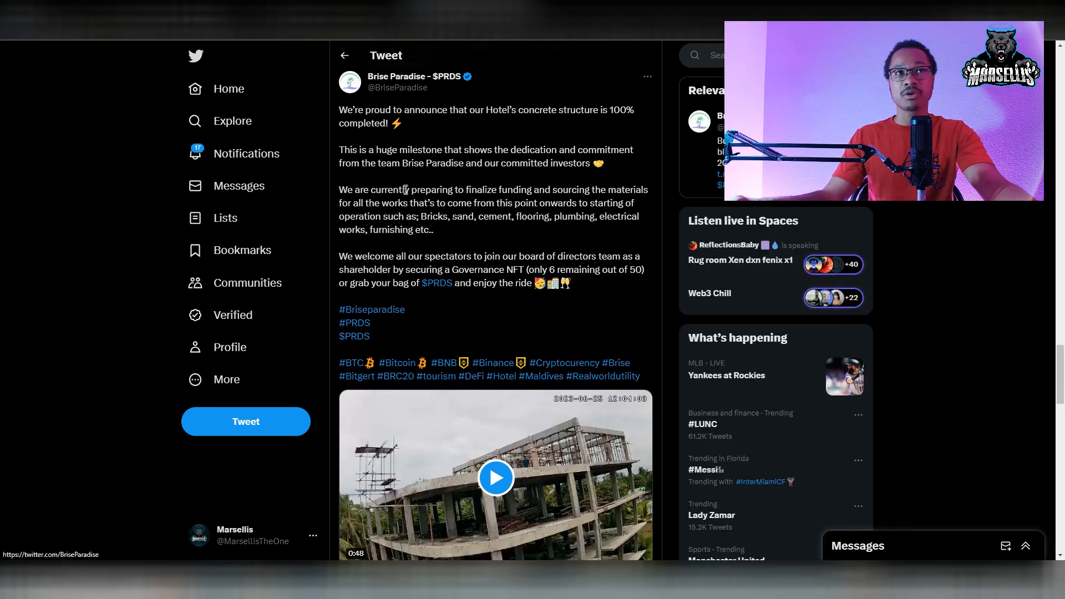
{"action": "left_click_drag", "start_coordinate": [411, 189], "coordinate": [625, 189]}
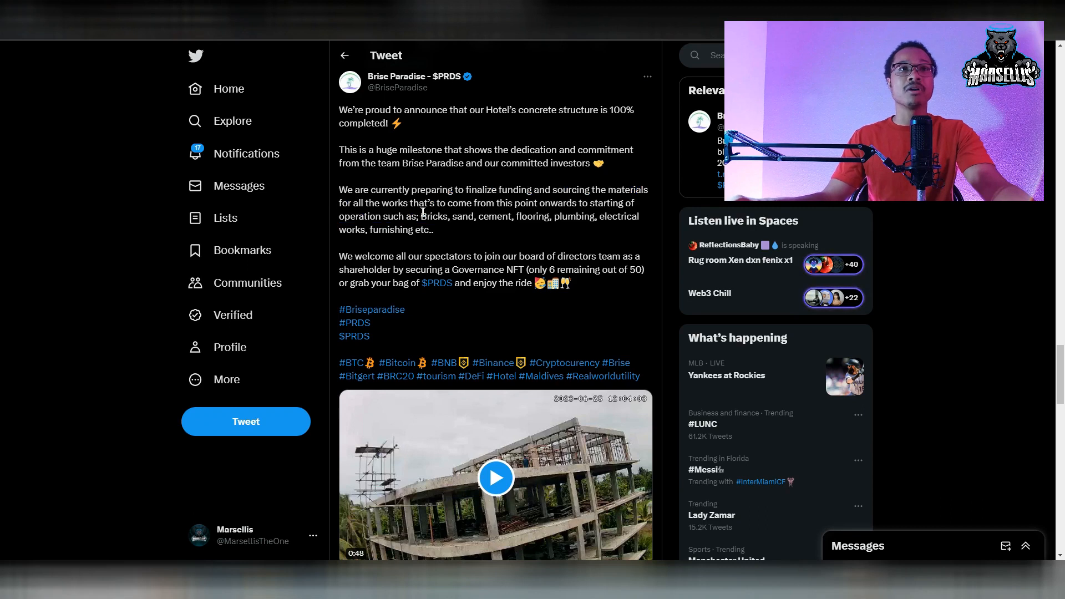
{"action": "mouse_move", "coordinate": [564, 214]}
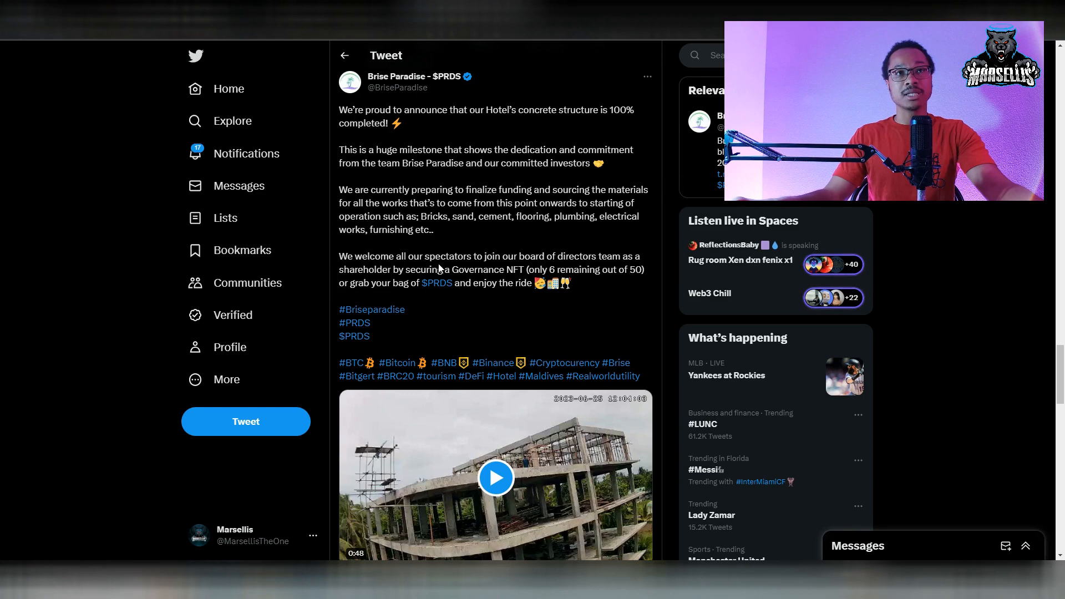
{"action": "scroll", "scroll_direction": "down", "scroll_amount": 3}
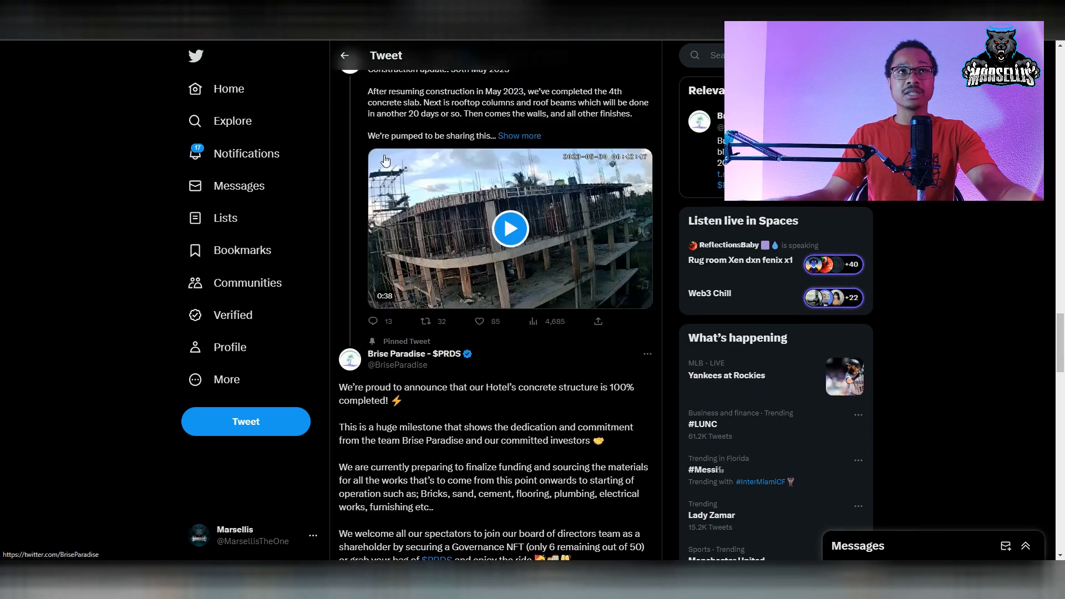
Scroll through Brise Paradise's older construction updates and the Aibra partnership post.
{"action": "scroll", "scroll_direction": "down", "scroll_amount": 3}
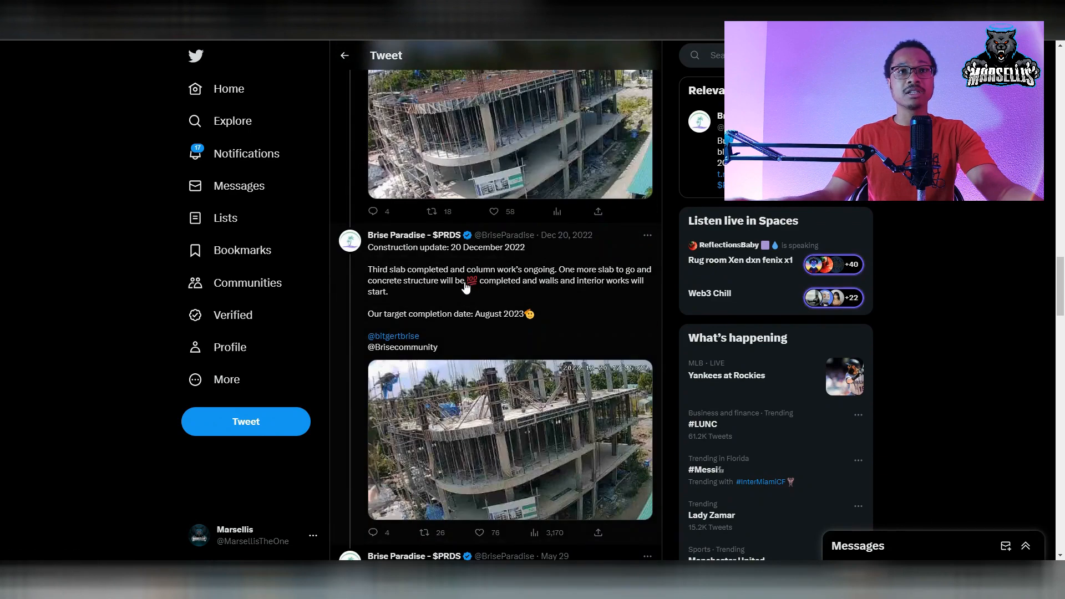
{"action": "scroll", "scroll_direction": "down", "scroll_amount": 3}
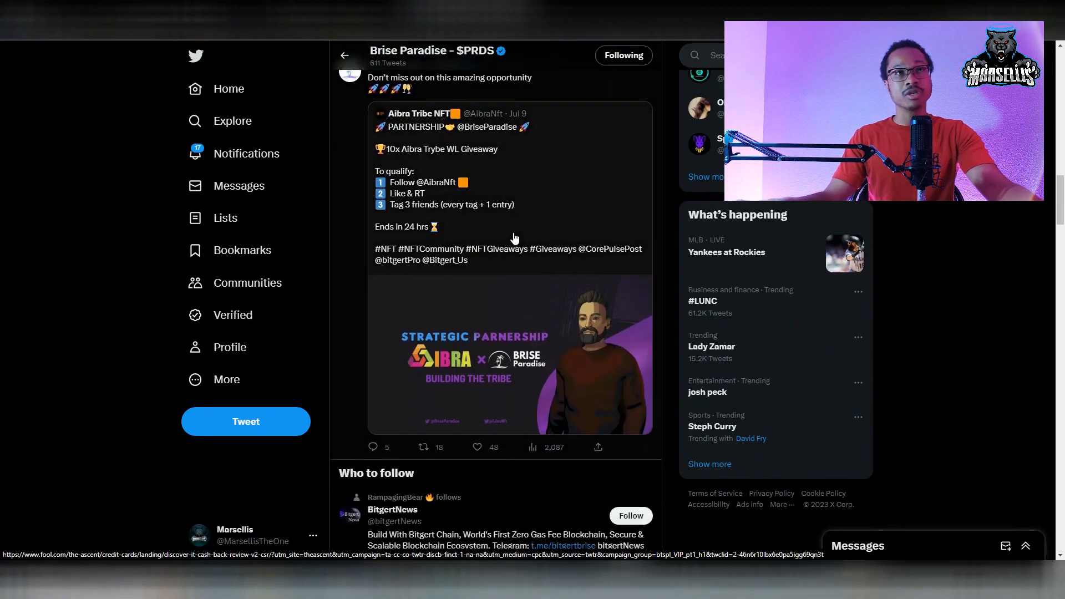
{"action": "scroll", "scroll_direction": "down", "scroll_amount": 3}
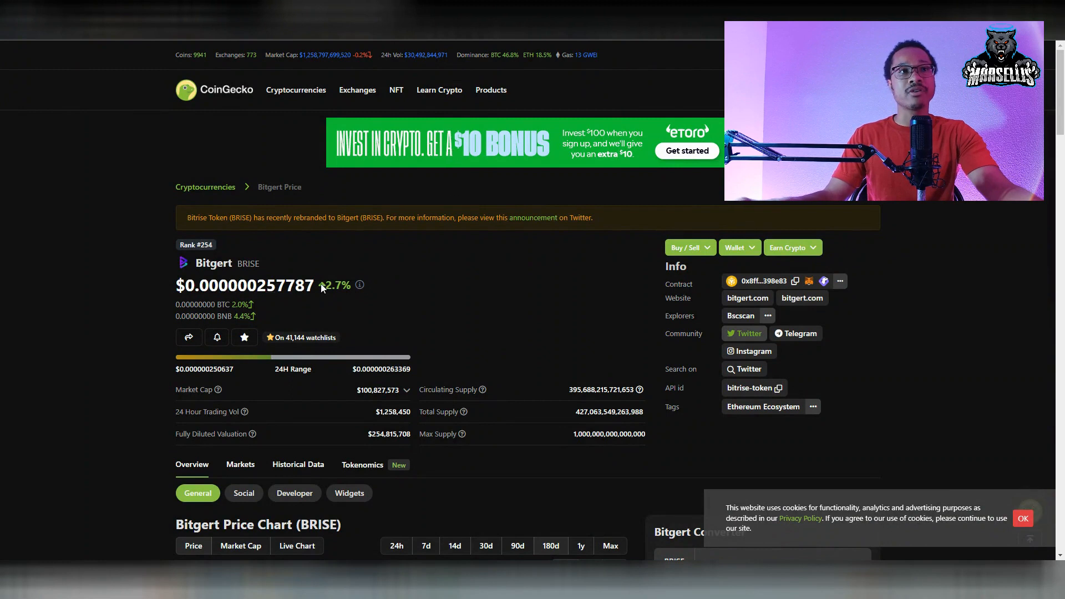
Scroll down the CoinGecko Bitgert page before returning to the BRISEUSD 4h chart.
{"action": "scroll", "scroll_direction": "down", "scroll_amount": 3}
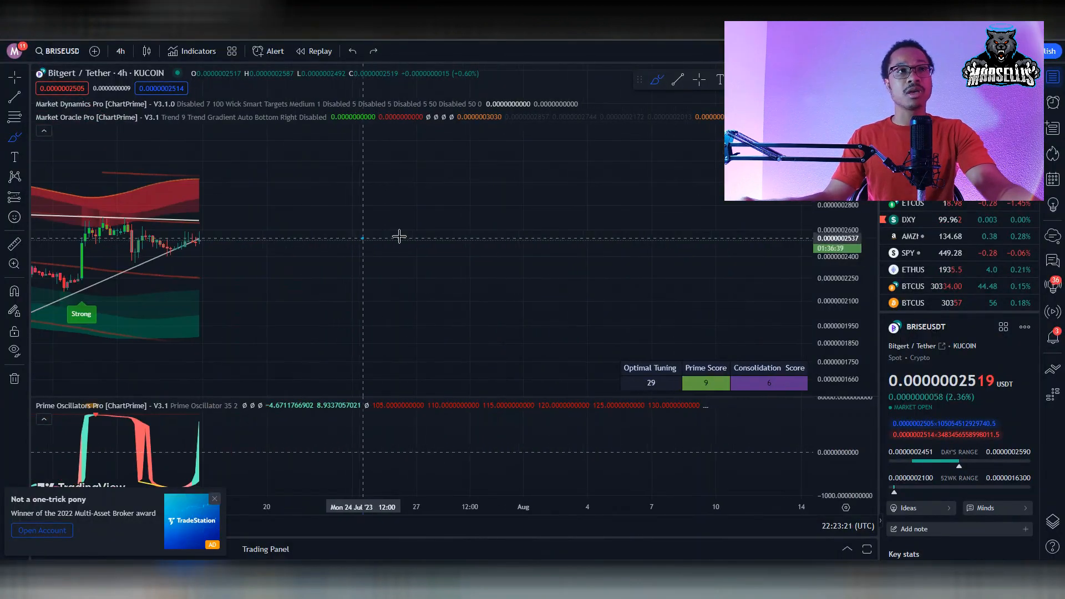
Drag the BRISE/USDT 4h chart to reveal price history back to May alongside the indicators.
{"action": "left_click_drag", "start_coordinate": [364, 237], "coordinate": [550, 238]}
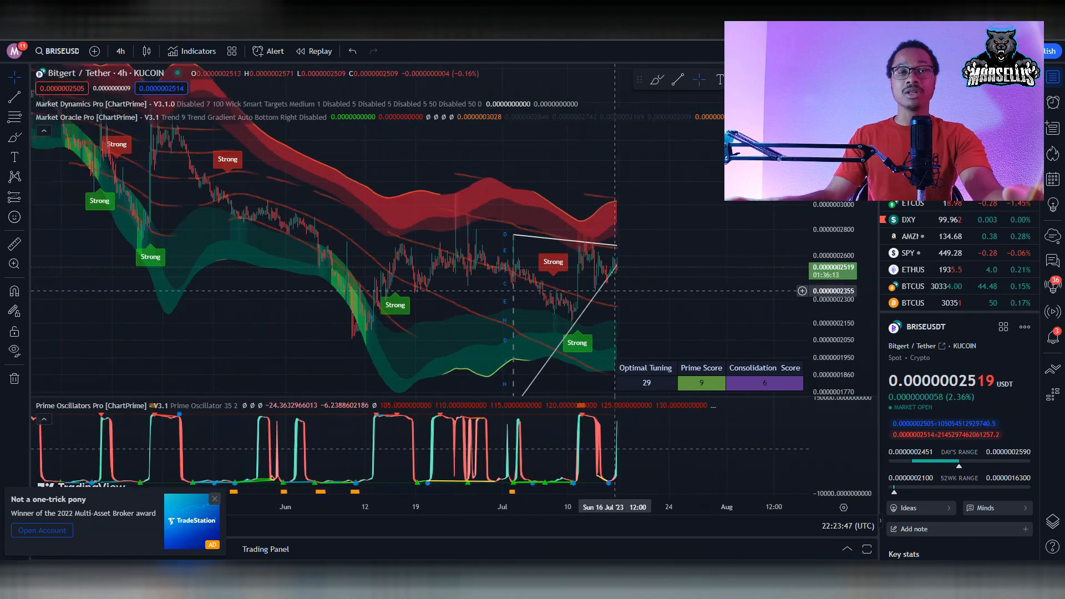
{"action": "mouse_move", "coordinate": [597, 297]}
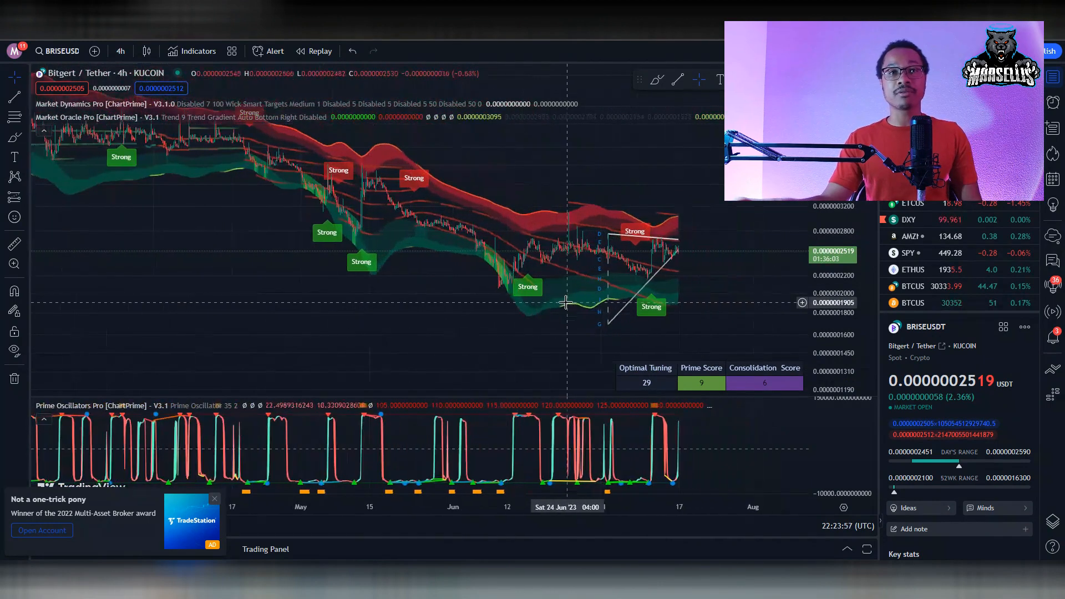
{"action": "mouse_move", "coordinate": [534, 298]}
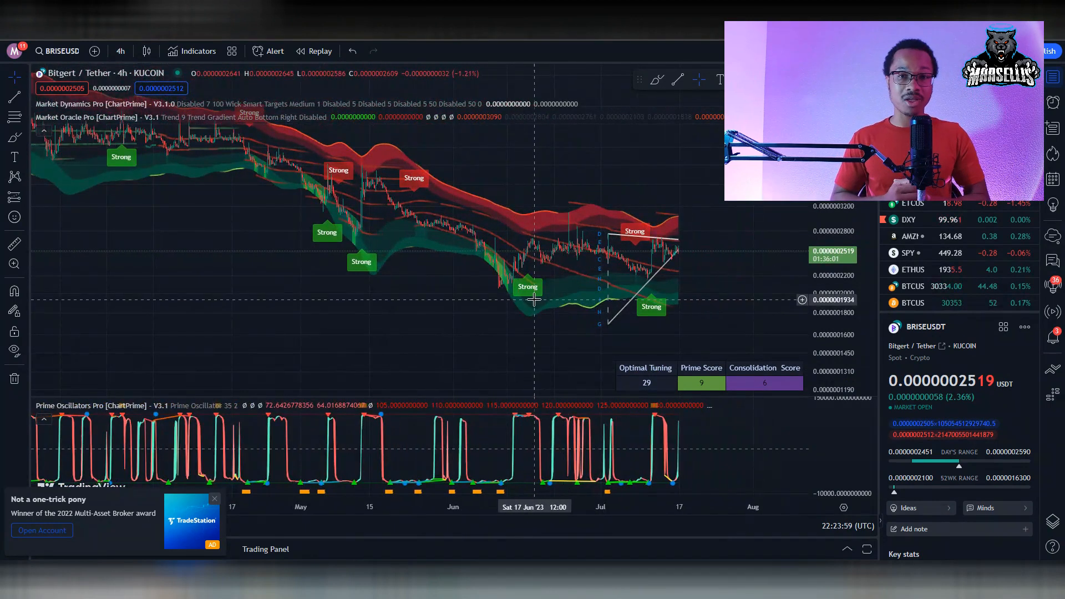